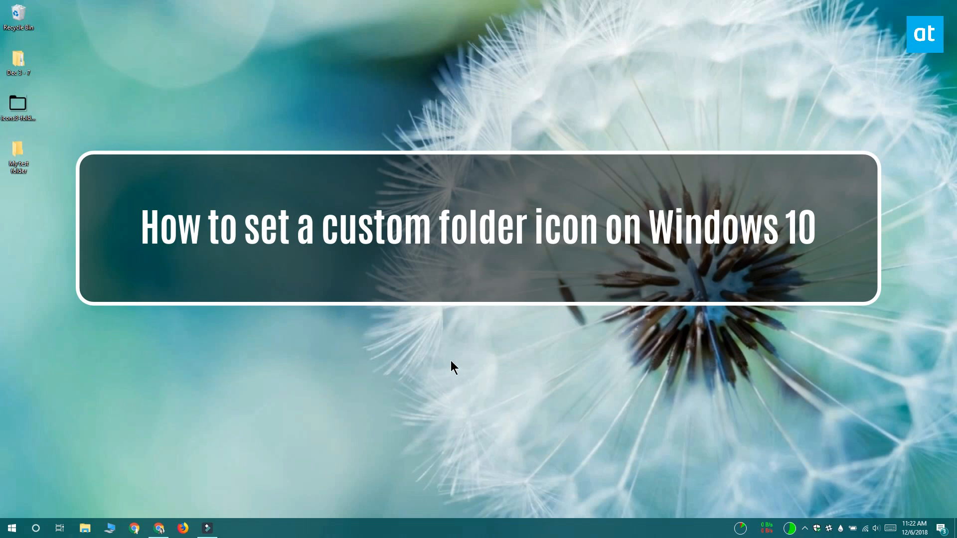
mouse_move(382, 381)
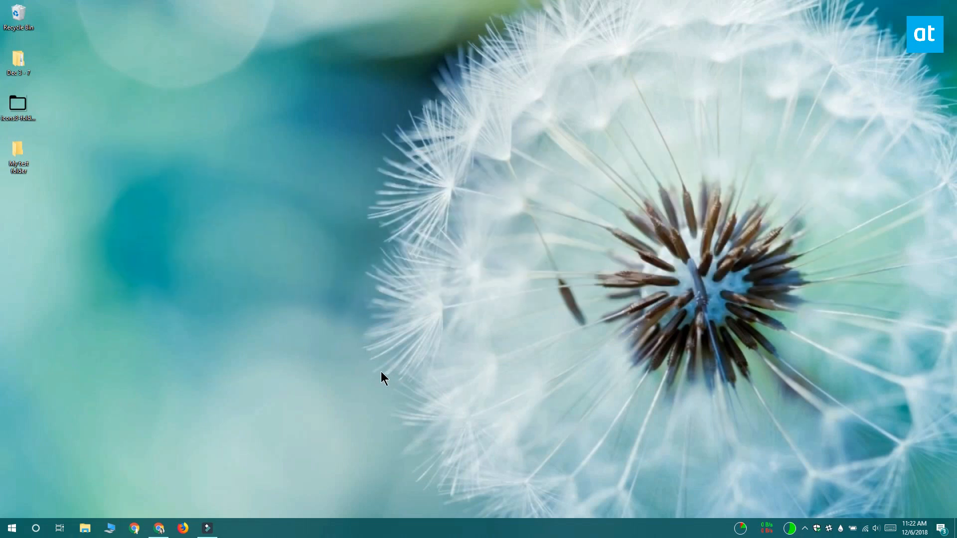
mouse_move(351, 395)
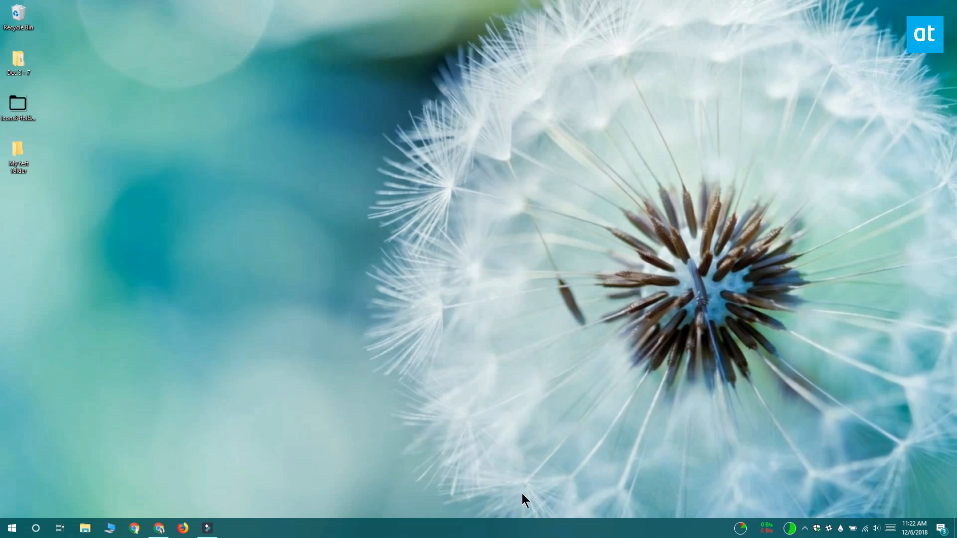
Upload the folder PNG image to icoconvert.com in Chrome.
left_click(133, 528)
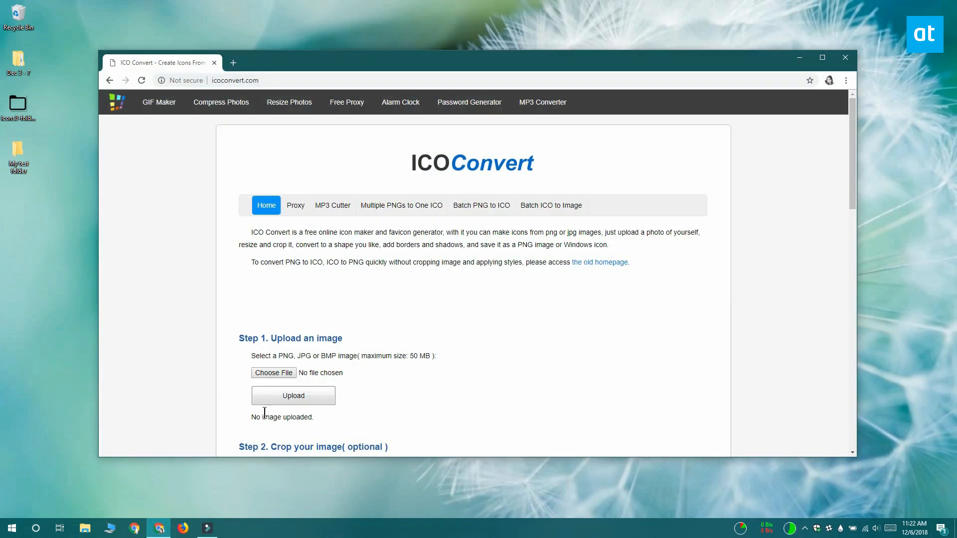
left_click(273, 371)
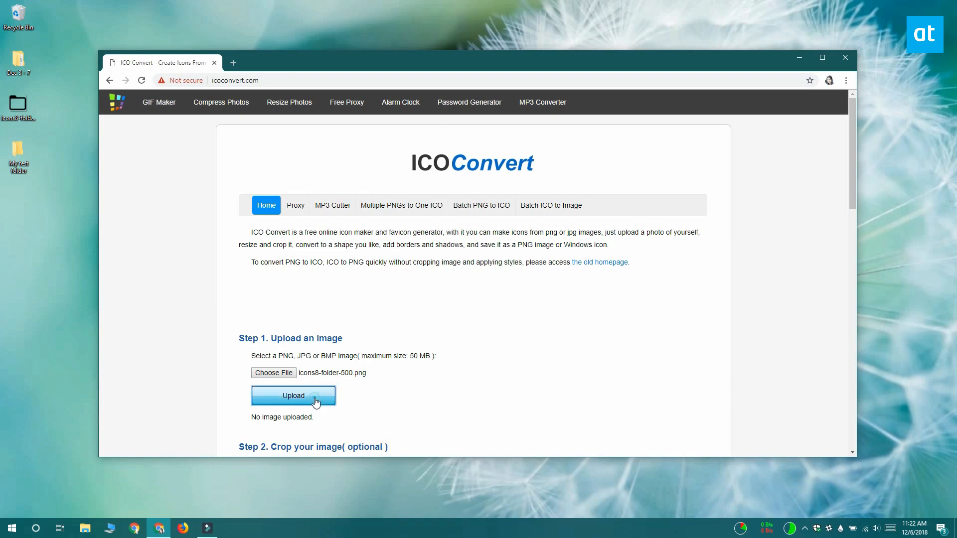
left_click(293, 395)
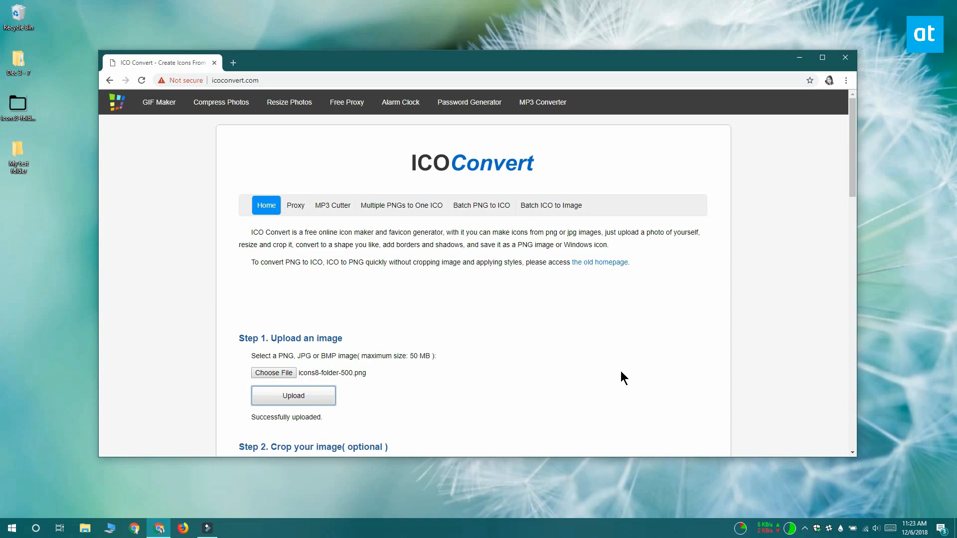
Convert the uploaded PNG into an ICO for Windows icon.
scroll("down", 3)
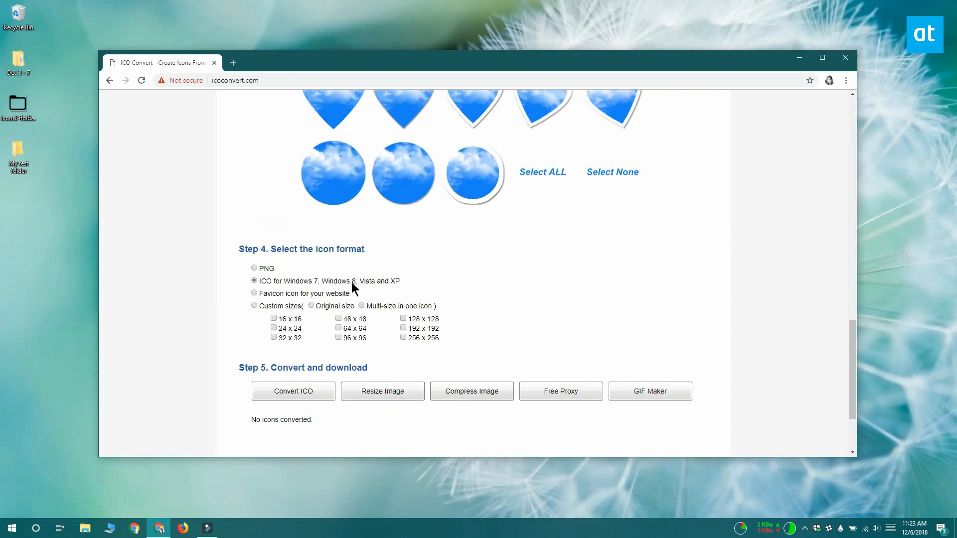
left_click(293, 391)
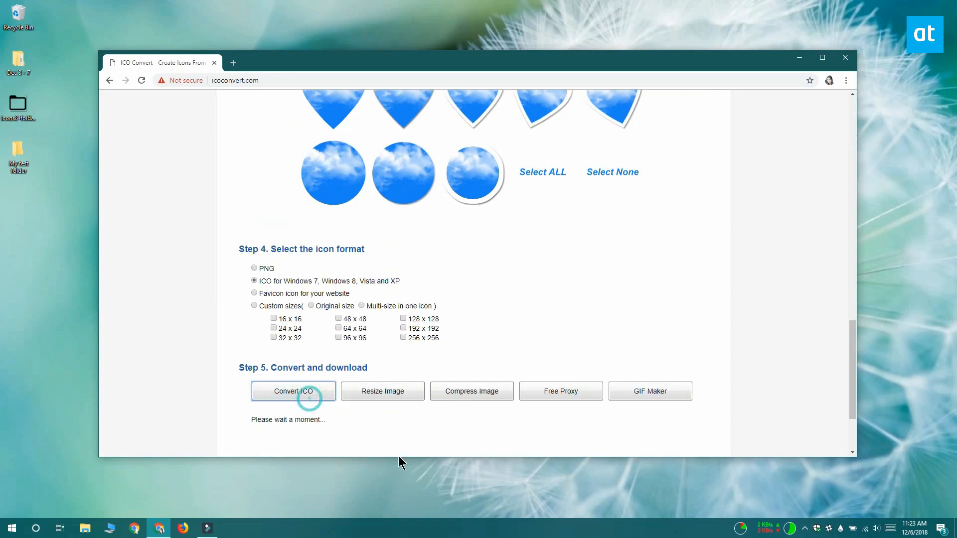
left_click(293, 390)
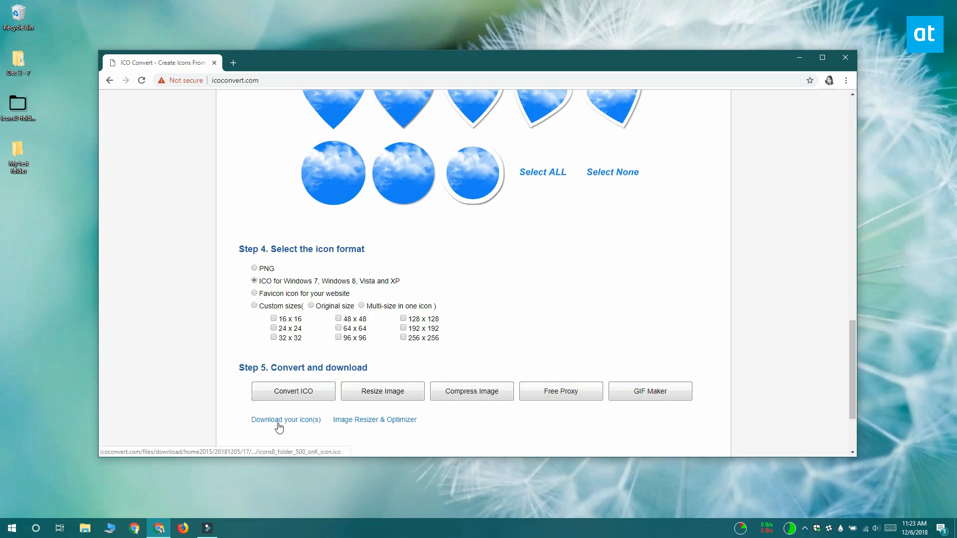
Download the converted ICO icon and save it to the Desktop.
left_click(285, 420)
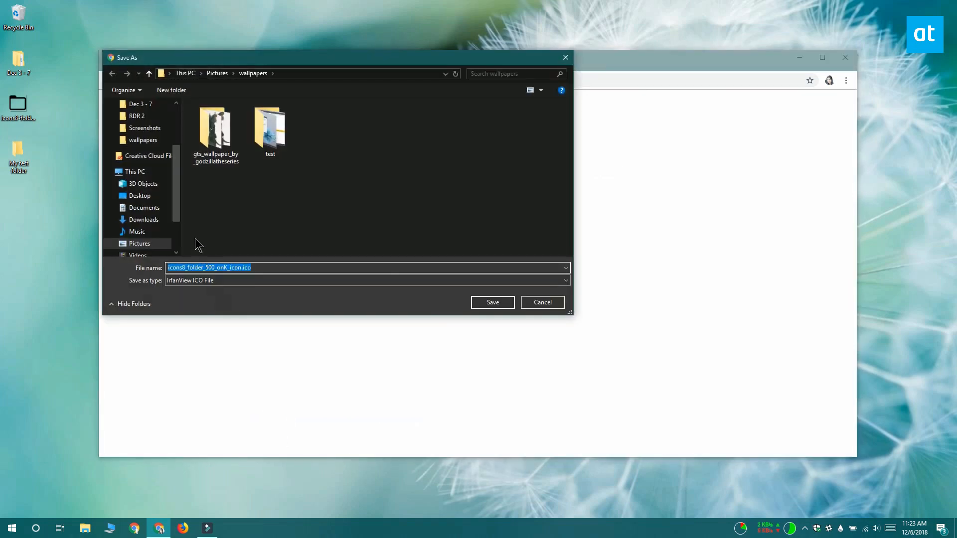
left_click(140, 195)
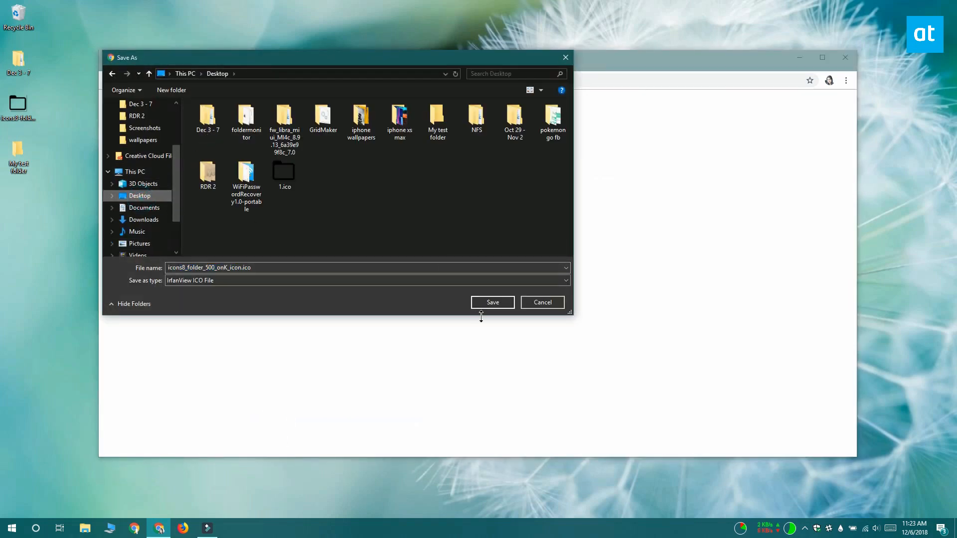
left_click(492, 302)
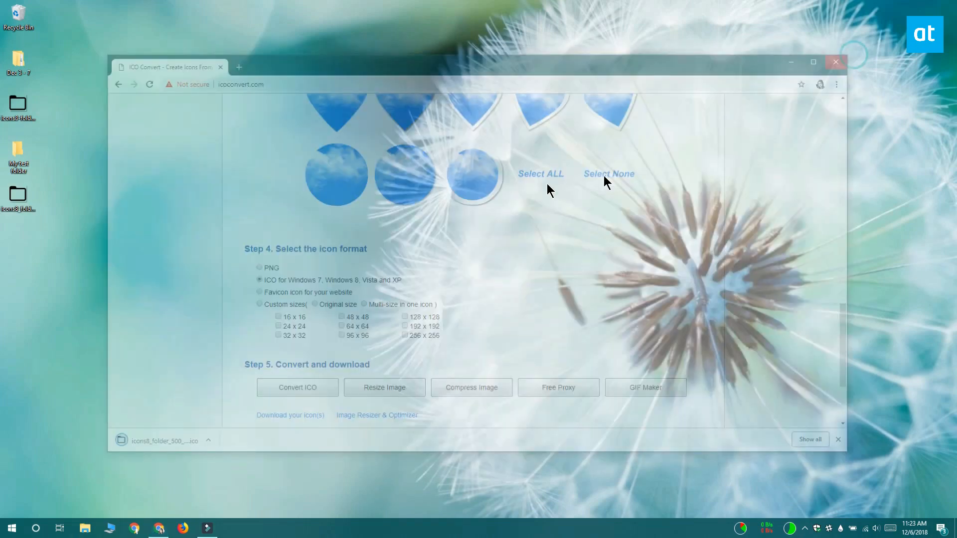
Show the Change Icon list from My test folder's Properties Customize settings.
right_click(17, 149)
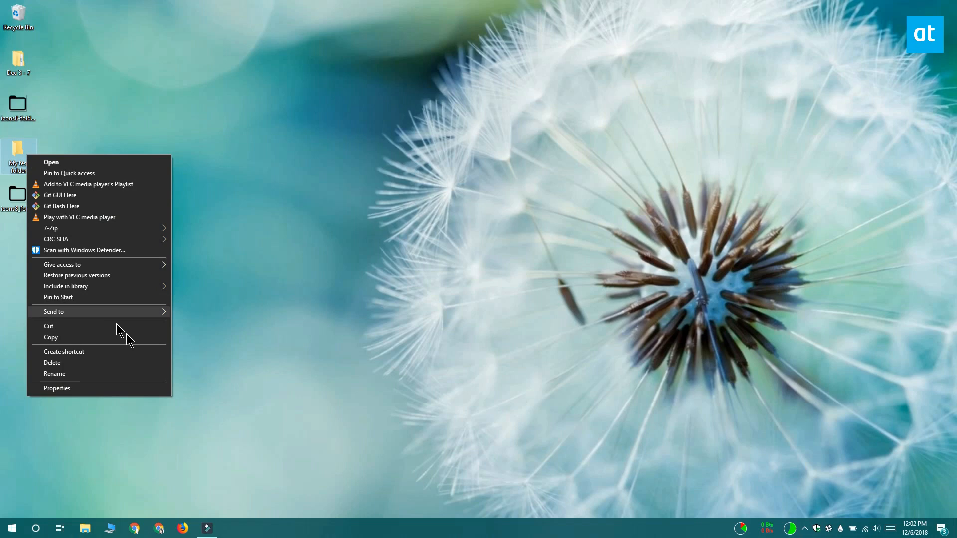
left_click(57, 388)
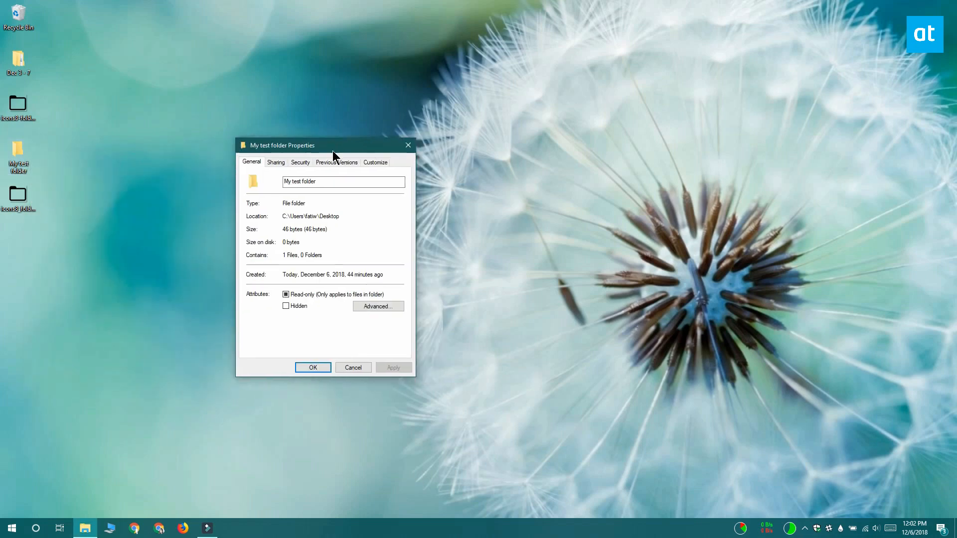
left_click(374, 162)
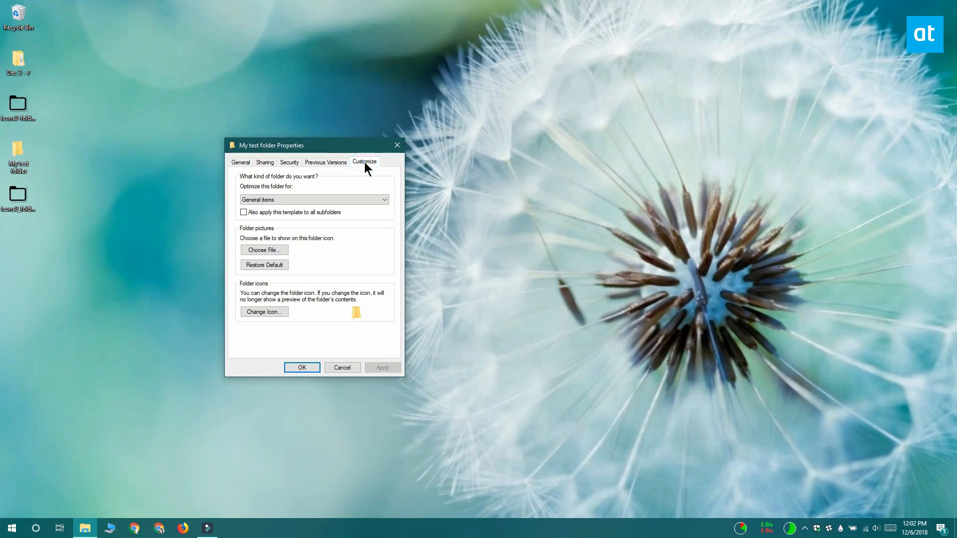
mouse_move(333, 284)
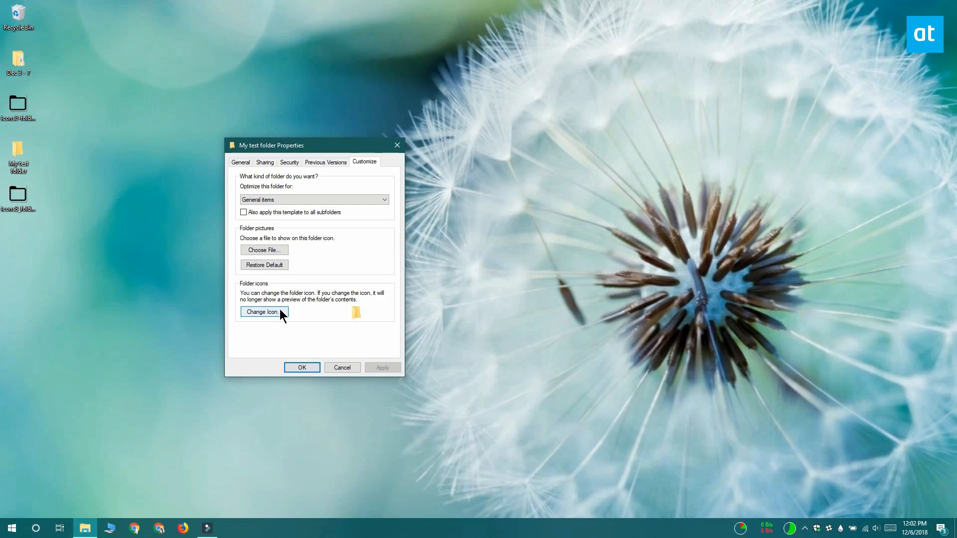
left_click(263, 312)
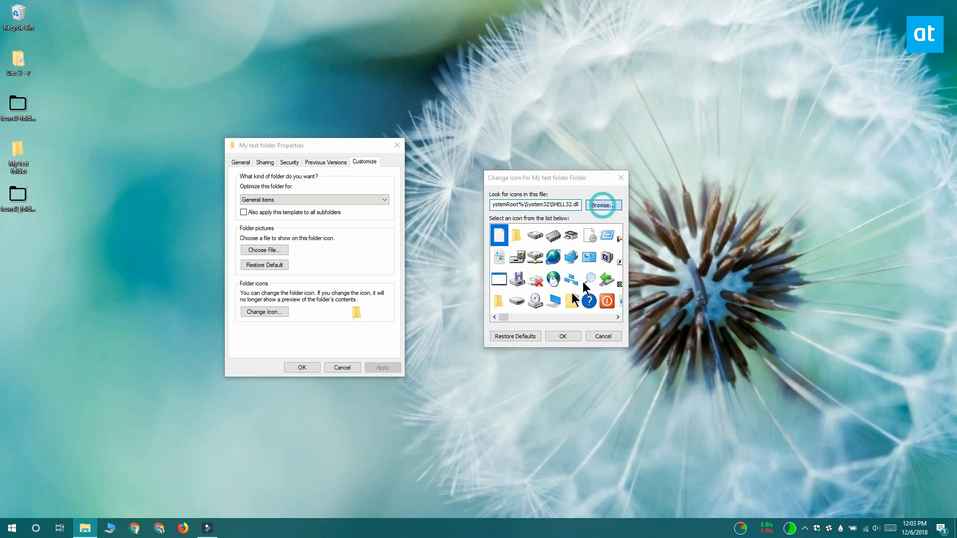
Browse to the downloaded ICO on the Desktop and apply the black folder icon to My test folder.
left_click(601, 205)
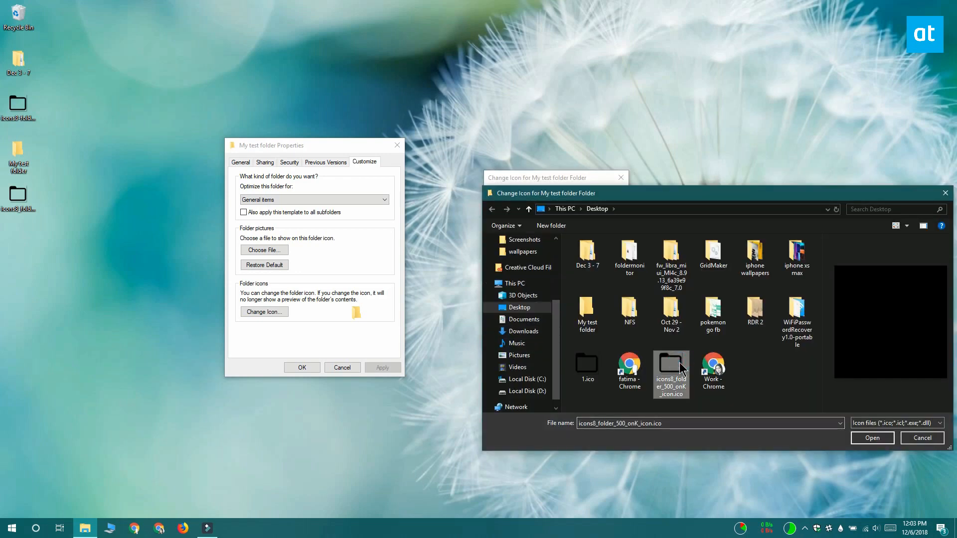
left_click(871, 437)
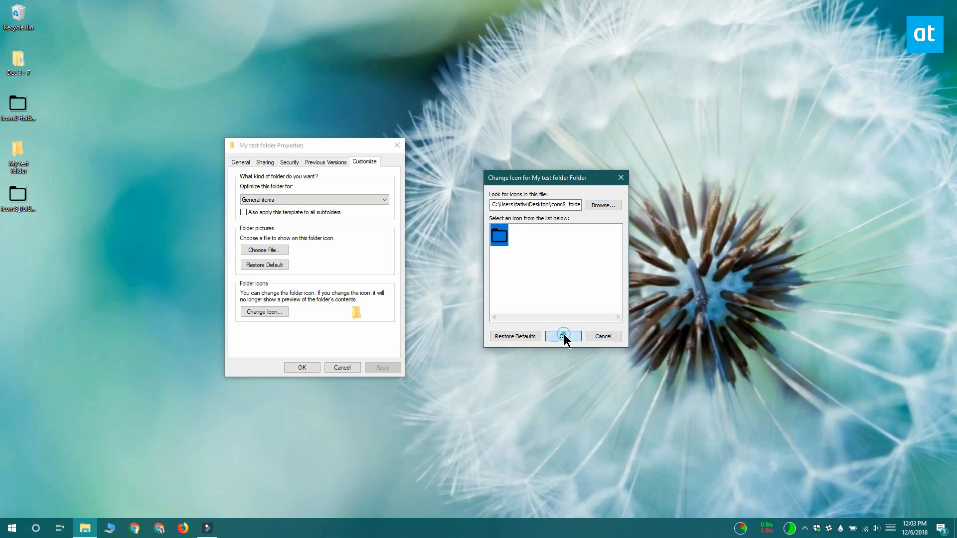
left_click(562, 336)
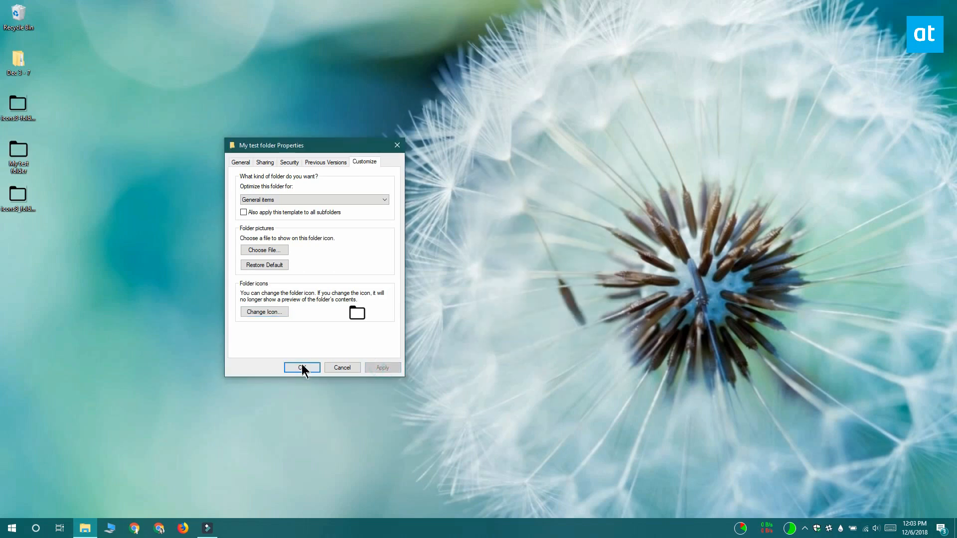
left_click(301, 368)
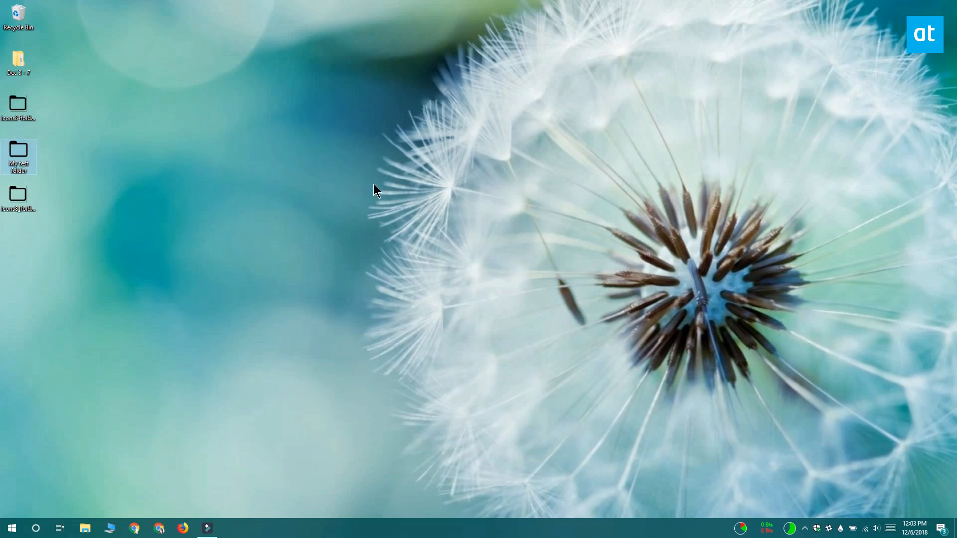
Refresh the desktop so the new icon appears, then view the empty My test folder.
right_click(374, 190)
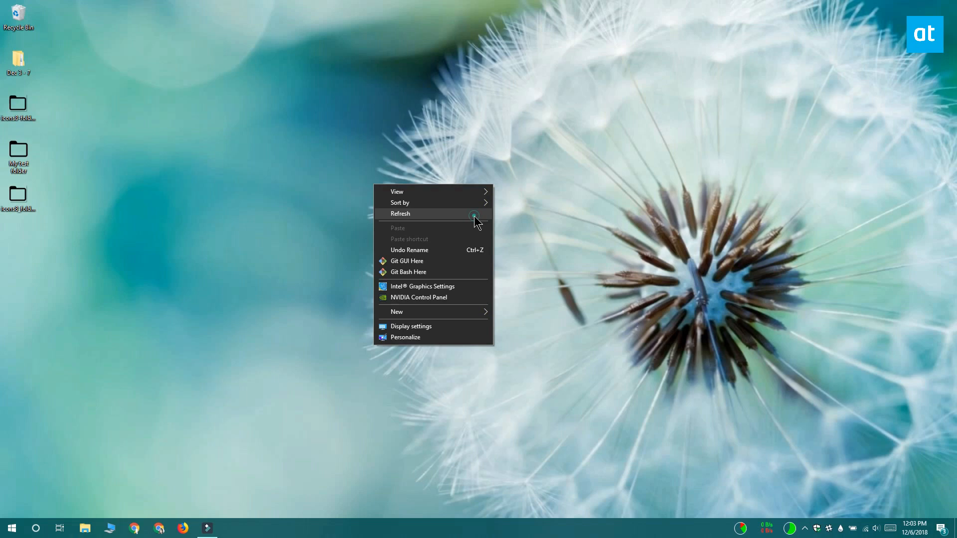
left_click(401, 213)
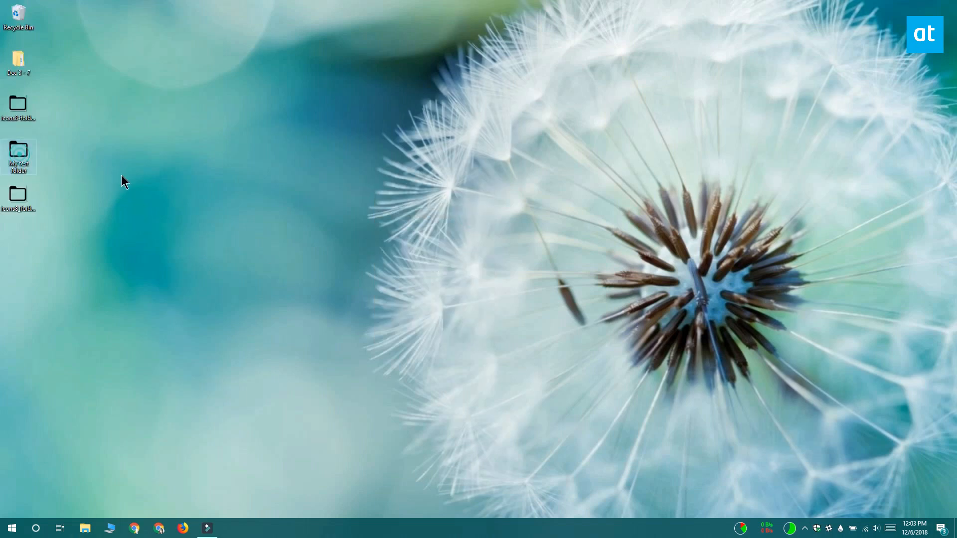
double_click(18, 154)
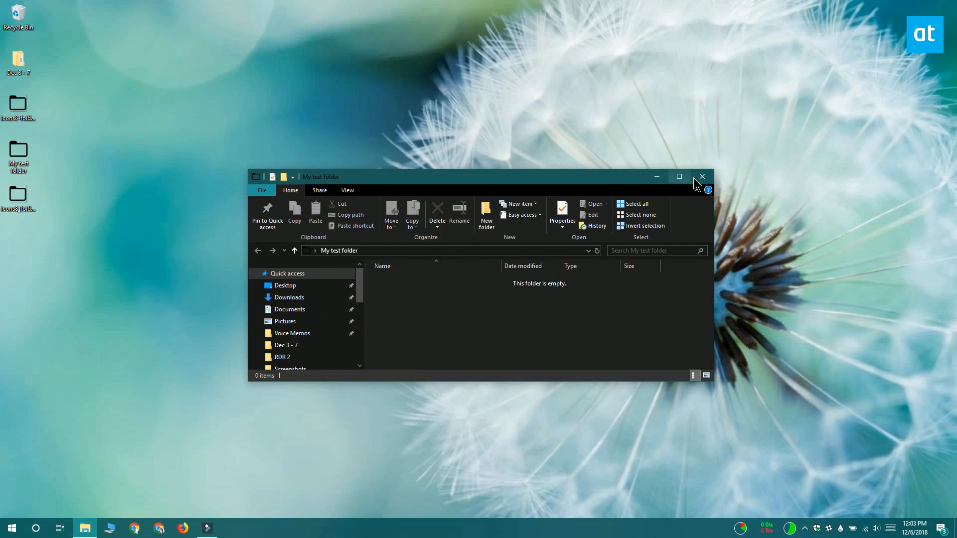
Close the folder window and return to My test folder's Change Icon list.
left_click(701, 176)
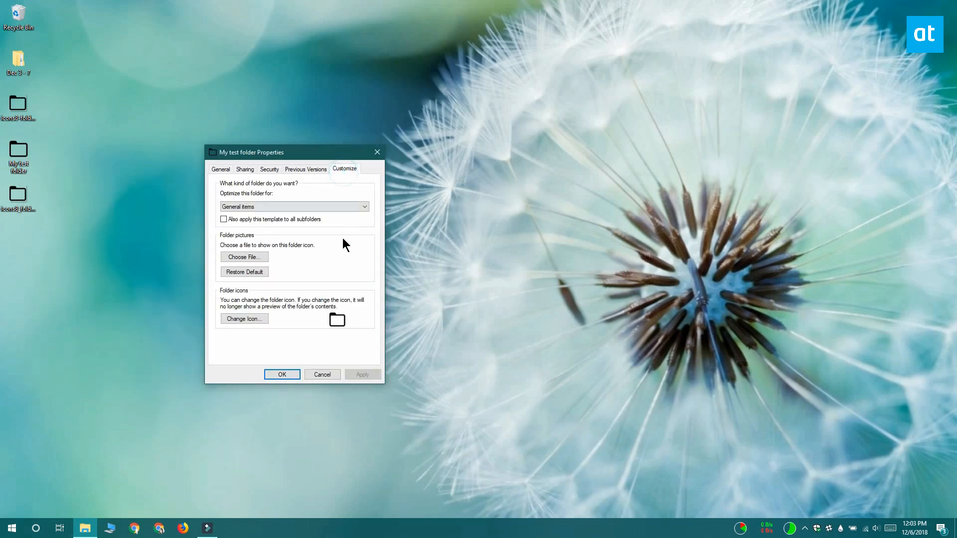
left_click(243, 319)
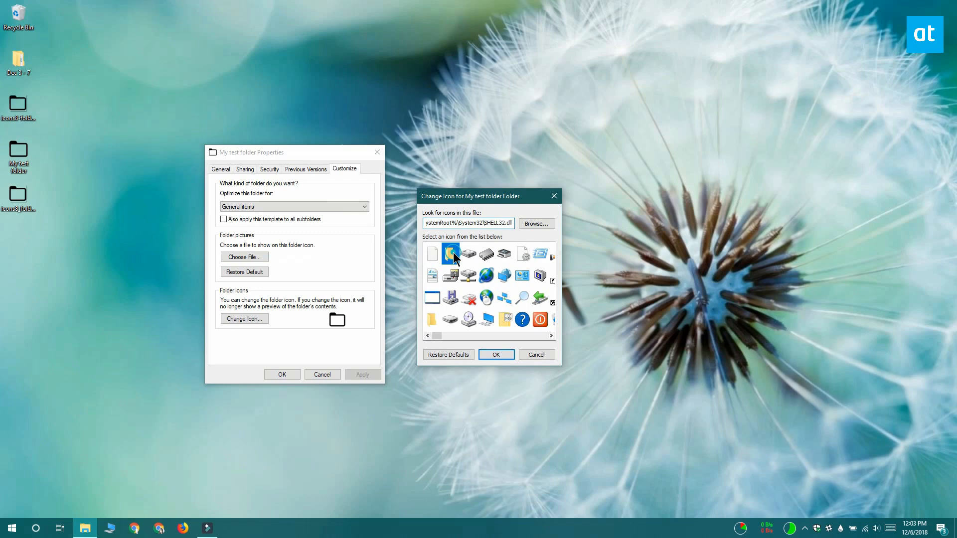
left_click(450, 253)
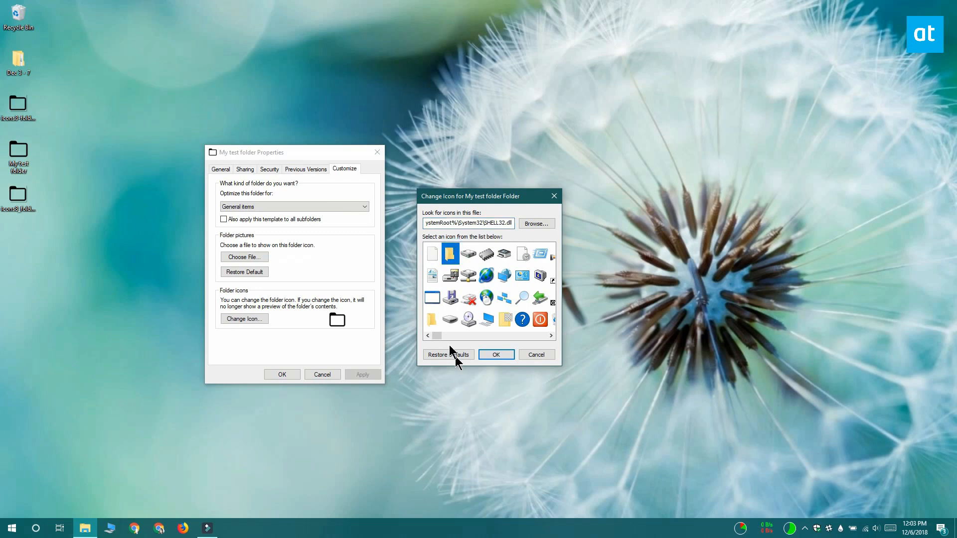
Restore Defaults so the folder shows the yellow icon again, applying and closing Properties.
left_click(447, 354)
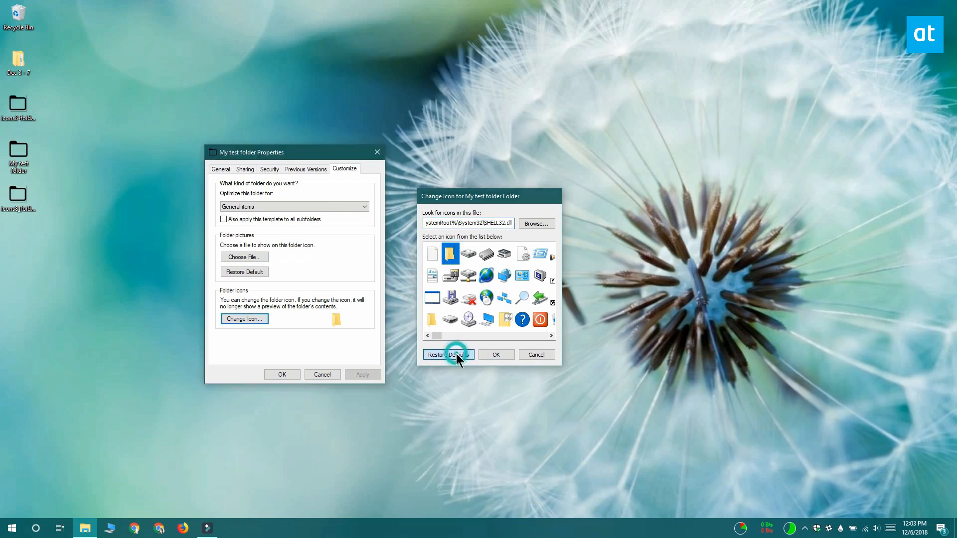
left_click(447, 355)
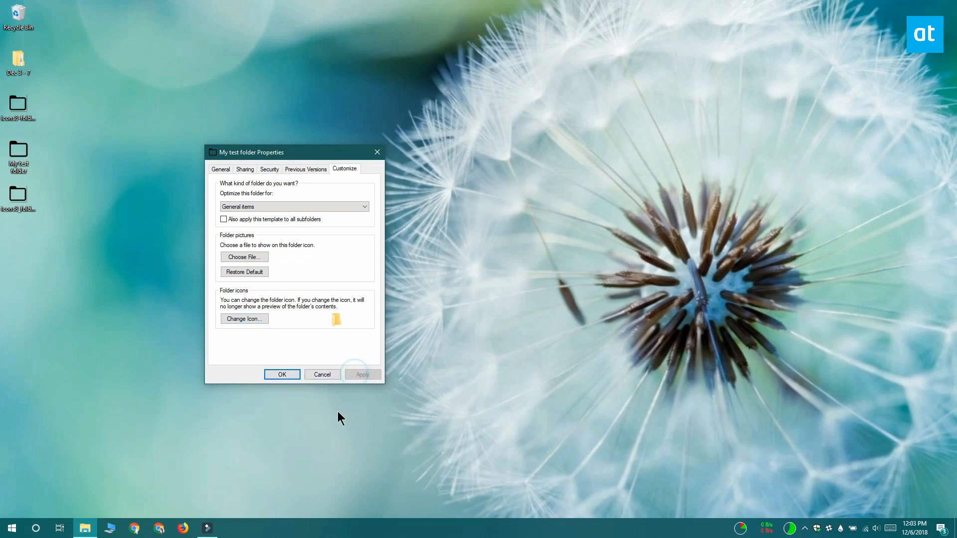
left_click(281, 374)
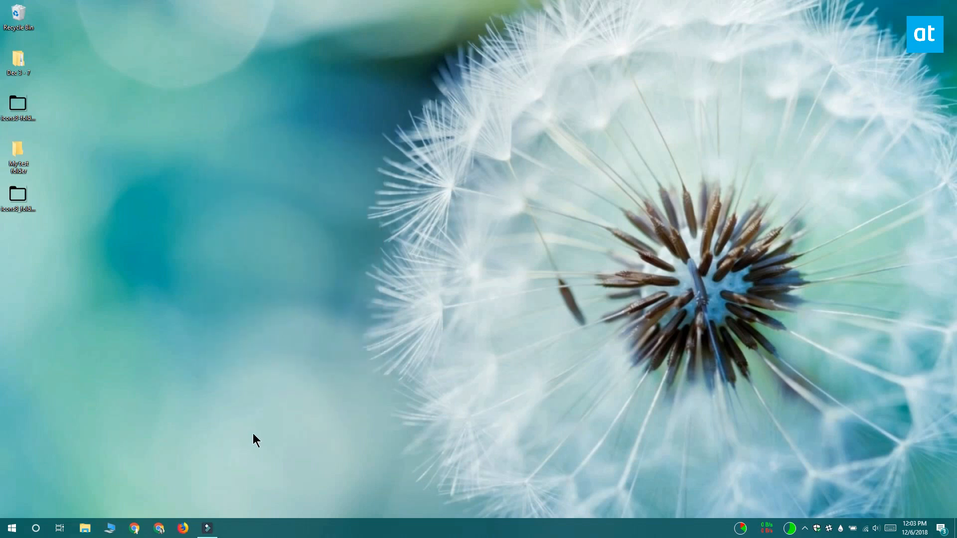
mouse_move(266, 432)
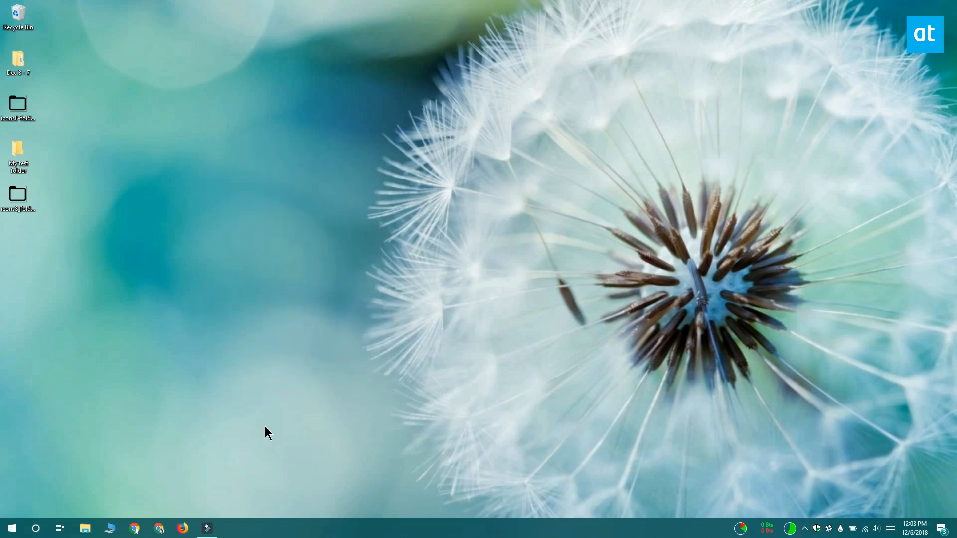